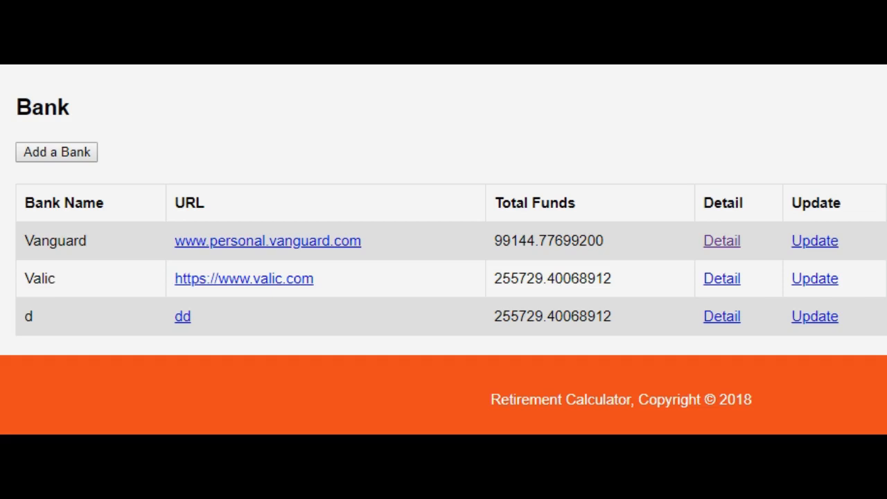
mouse_move(174, 77)
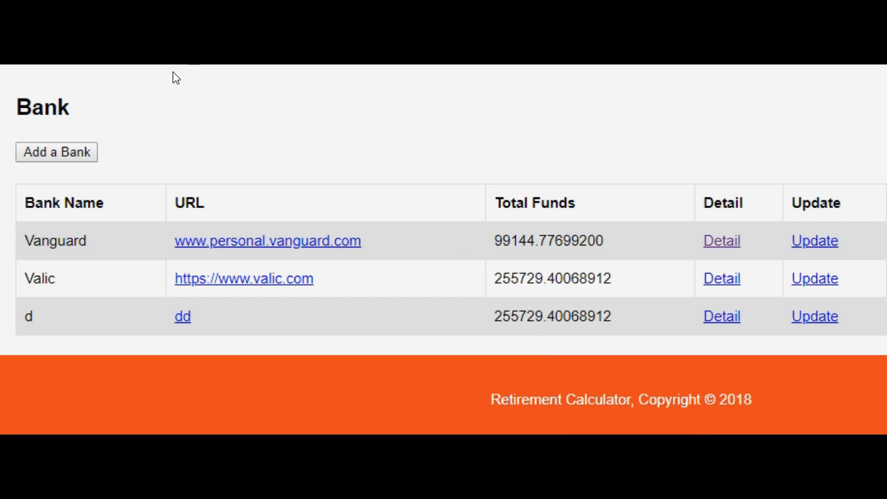
mouse_move(69, 349)
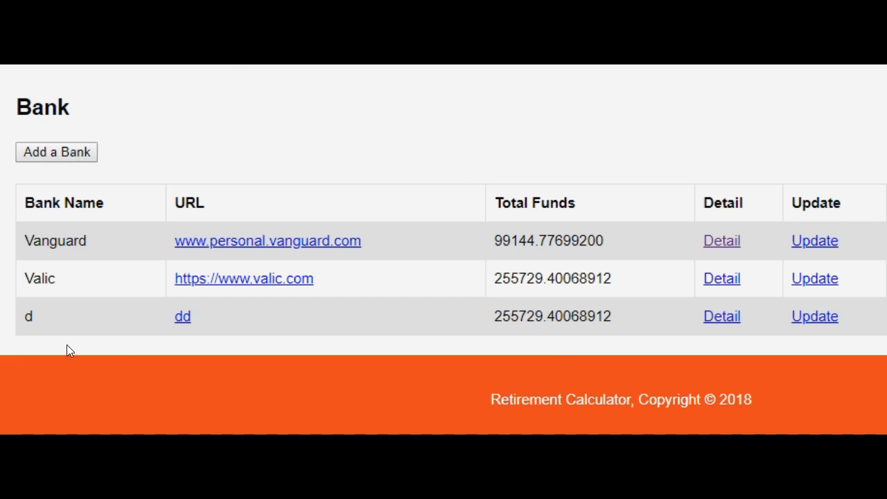
mouse_move(524, 303)
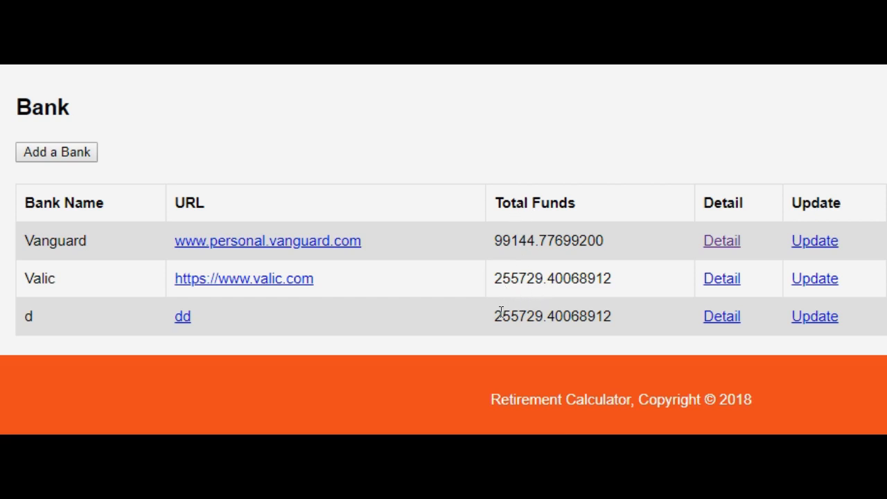
Step: Add a new bank 'as' with URL 'asd', which appears copying Valic's 255729.40068912 total
left_click(56, 152)
type("asd")
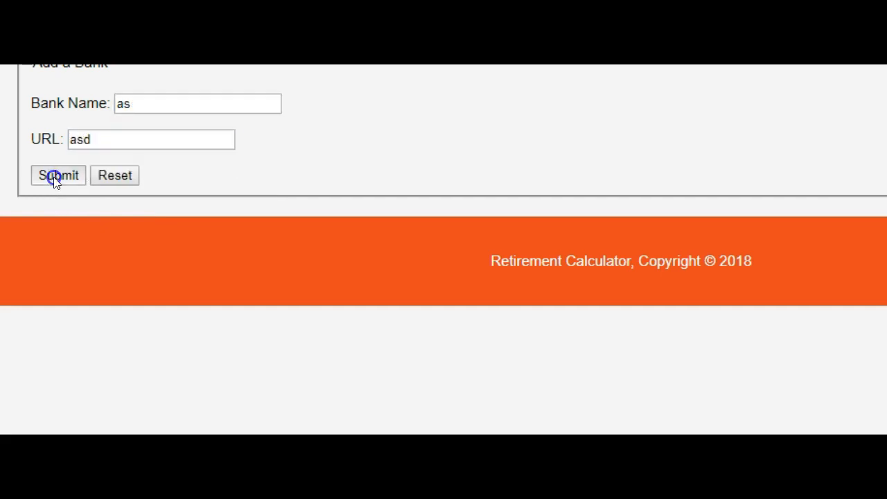
left_click(58, 175)
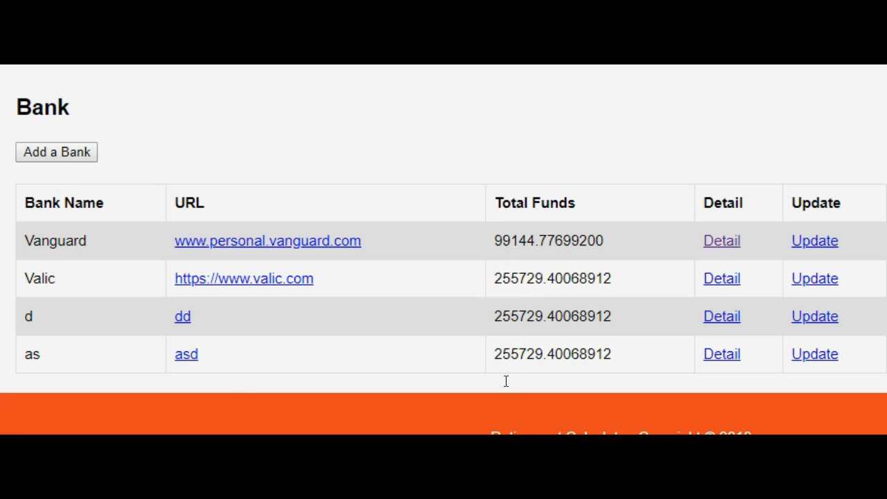
mouse_move(529, 319)
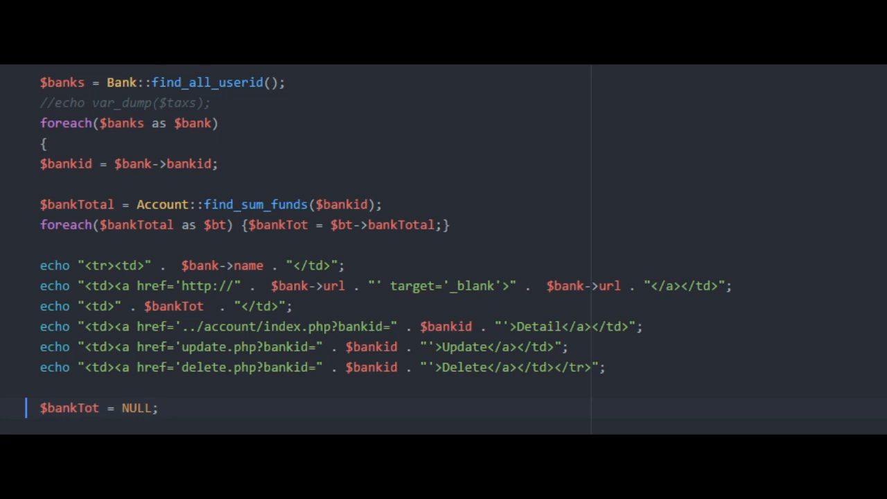
Step: Reset $bankTot to NULL at the end of the bank-listing foreach loop and save
double_click(173, 307)
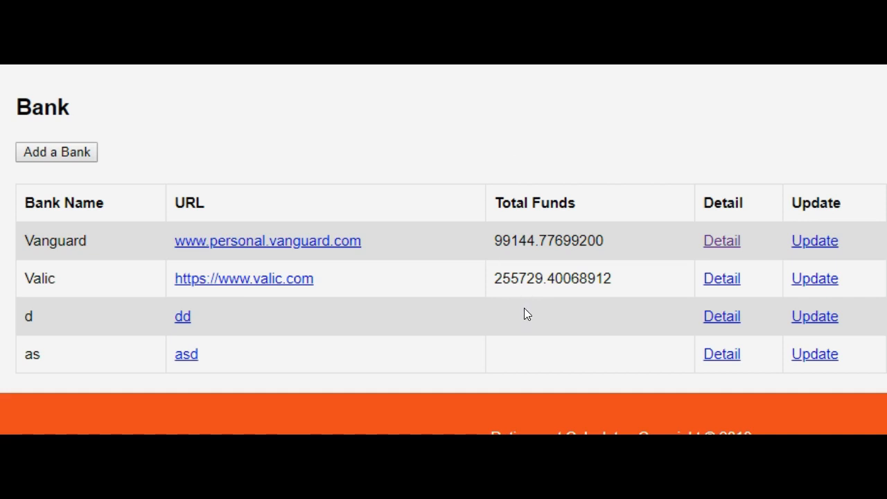
mouse_move(532, 363)
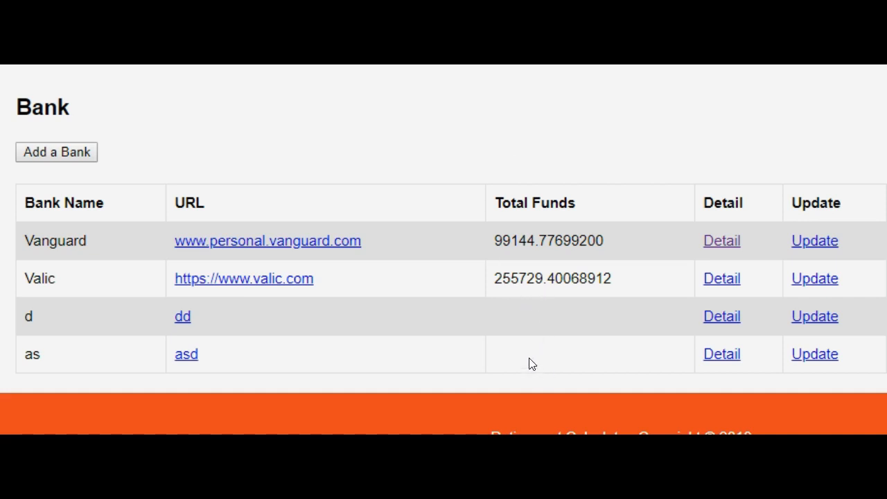
mouse_move(468, 316)
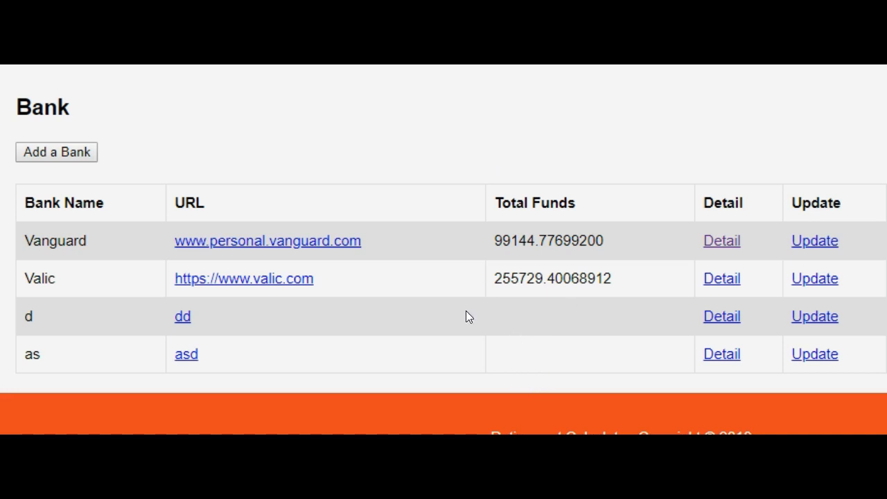
mouse_move(554, 338)
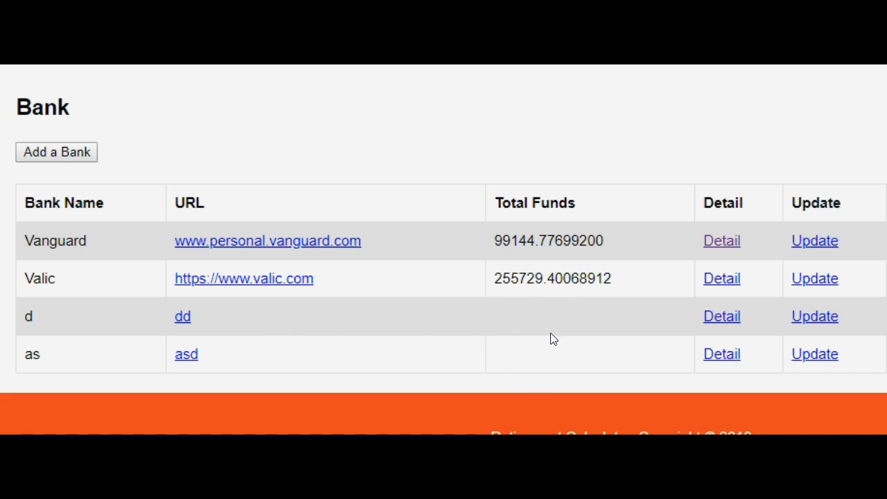
mouse_move(519, 336)
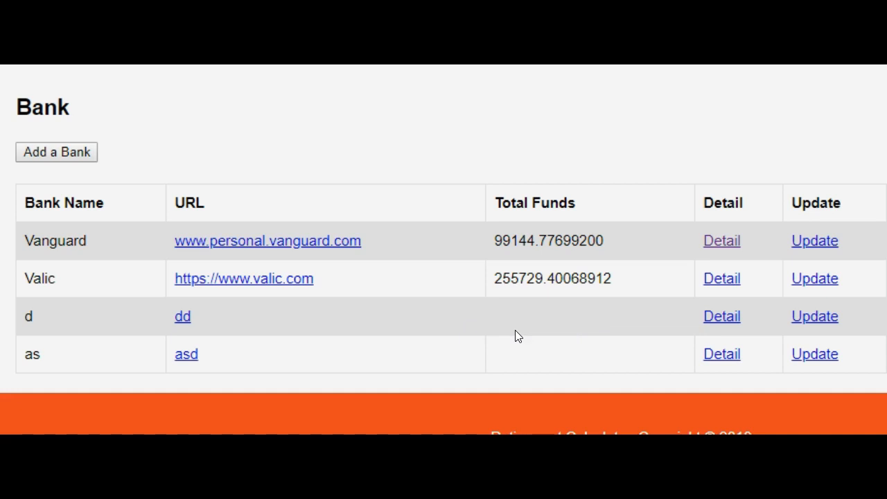
mouse_move(588, 338)
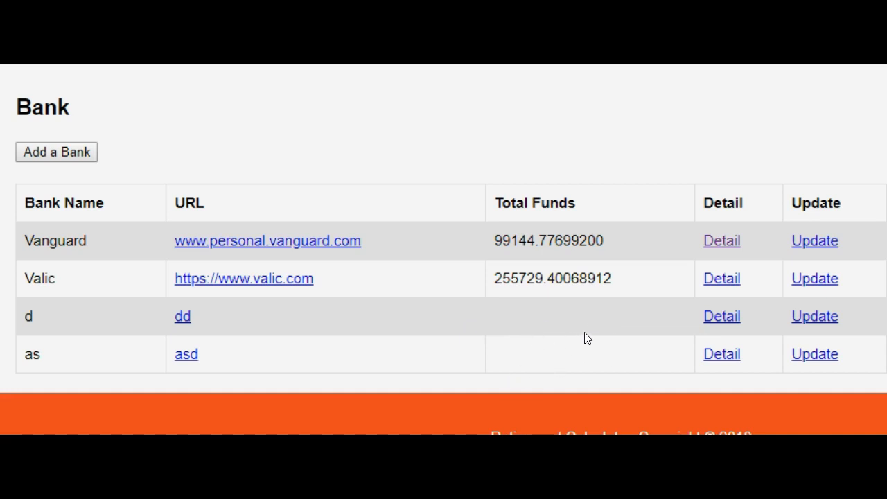
mouse_move(549, 329)
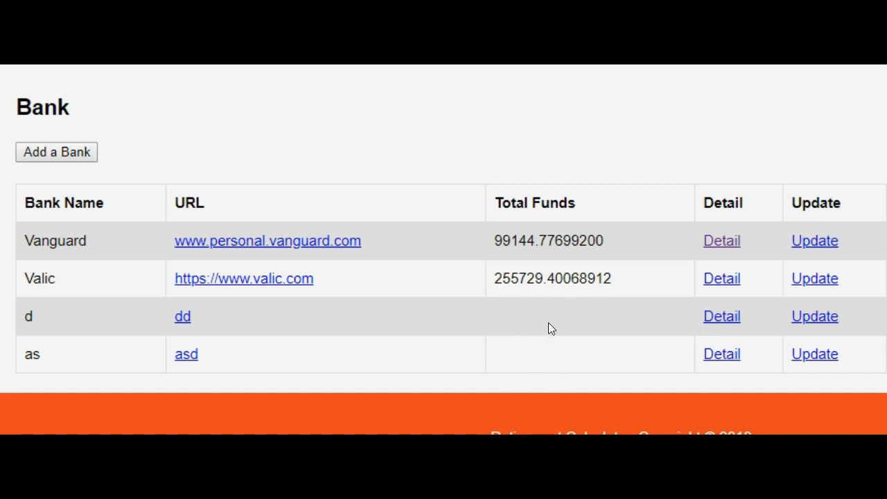